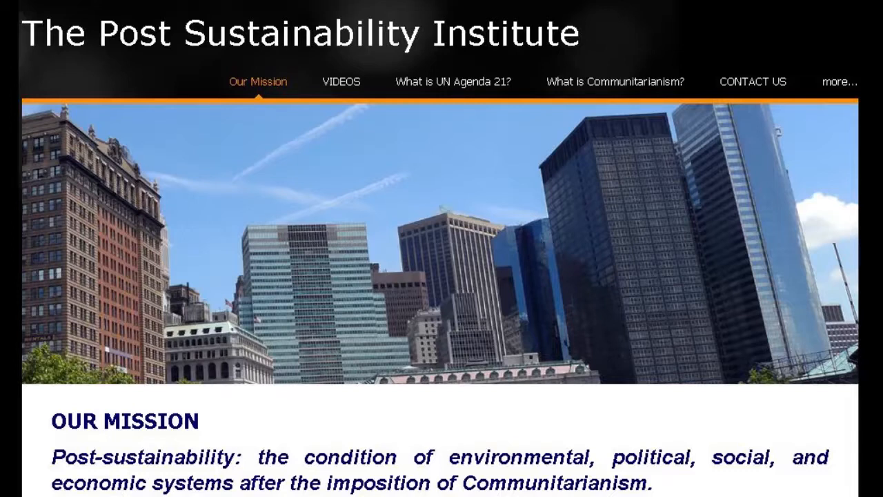
- Go to the 'What is UN Agenda 21?' page from the top navigation
left_click(452, 82)
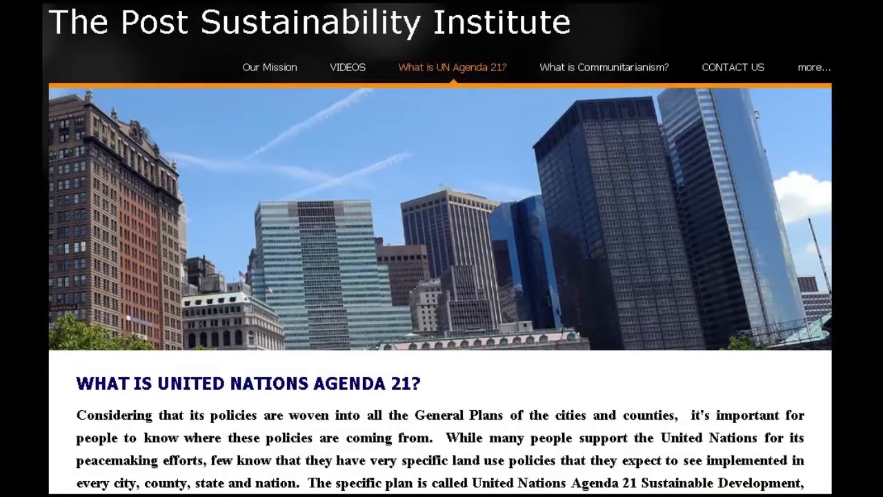